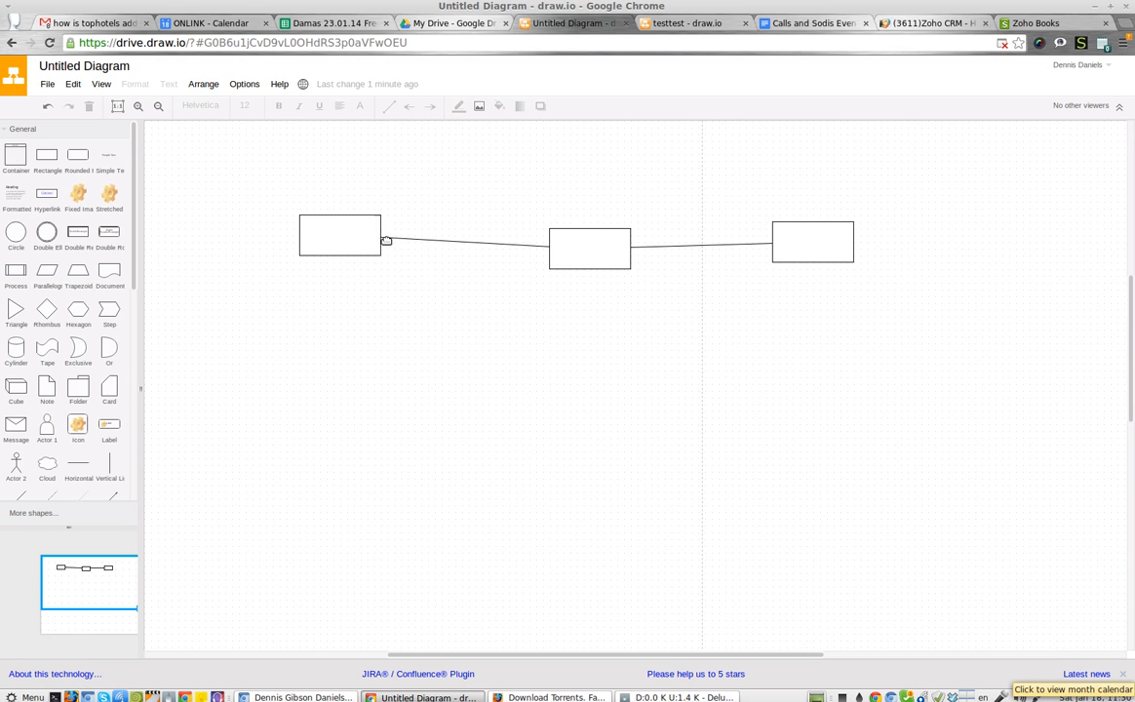
# - Add a connected box below the first box and another to its right, then line up the middle box
pyautogui.moveTo(390, 236); pyautogui.dragTo(427, 335)
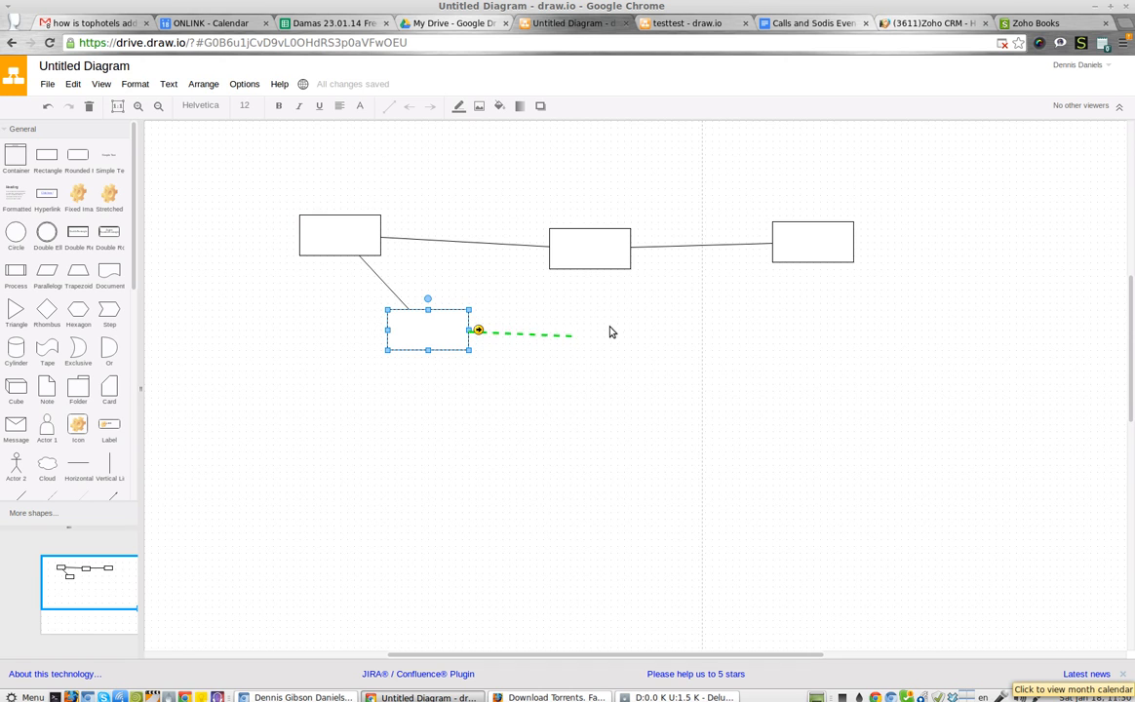
pyautogui.moveTo(574, 335); pyautogui.dragTo(585, 342)
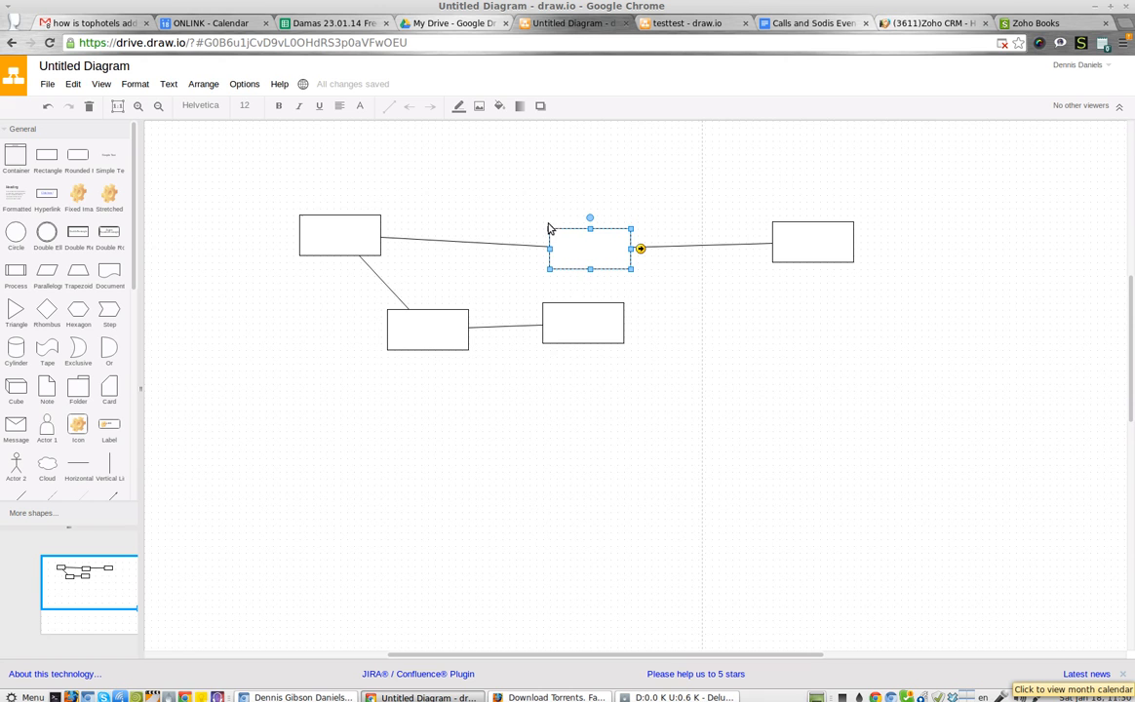
pyautogui.moveTo(578, 222)
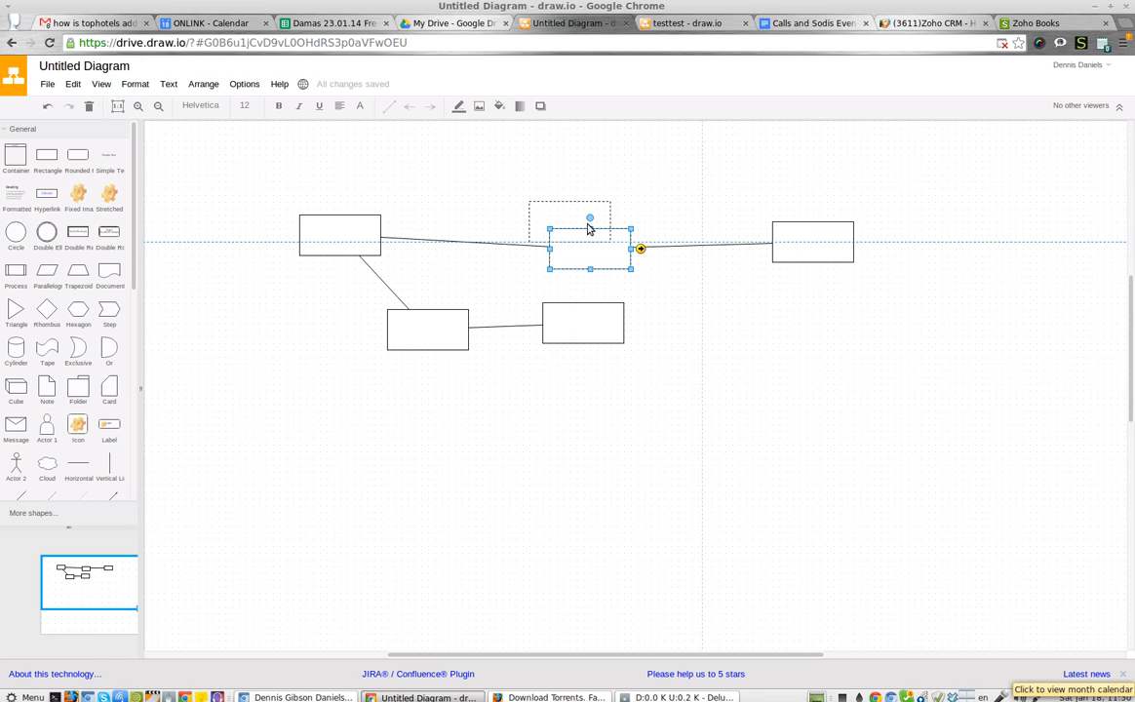
pyautogui.moveTo(589, 241); pyautogui.dragTo(584, 226)
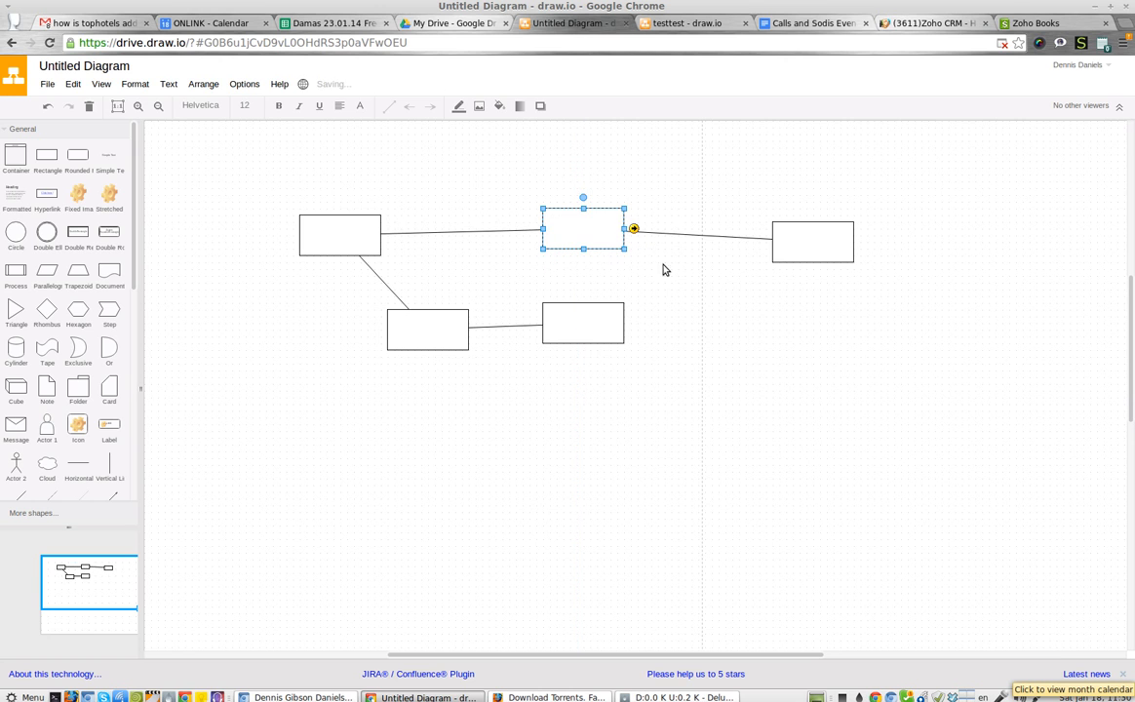
# - Select the whole flowchart and copy it via the context menu
pyautogui.moveTo(583, 230); pyautogui.dragTo(813, 242)
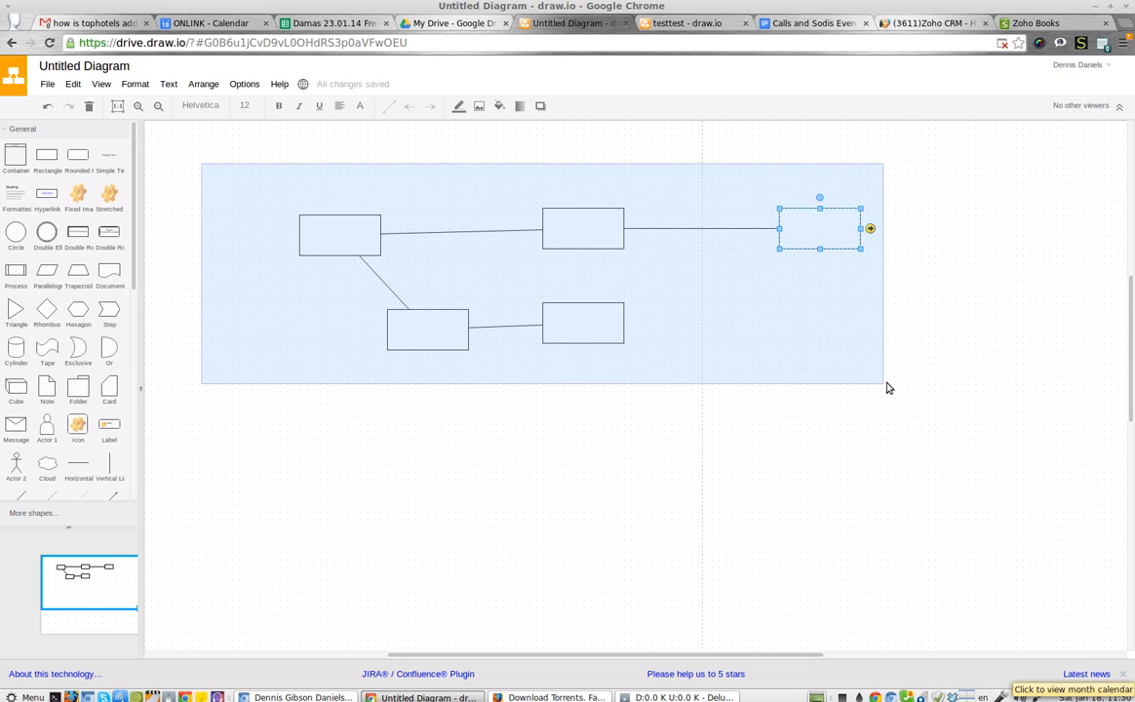
pyautogui.rightClick(583, 224)
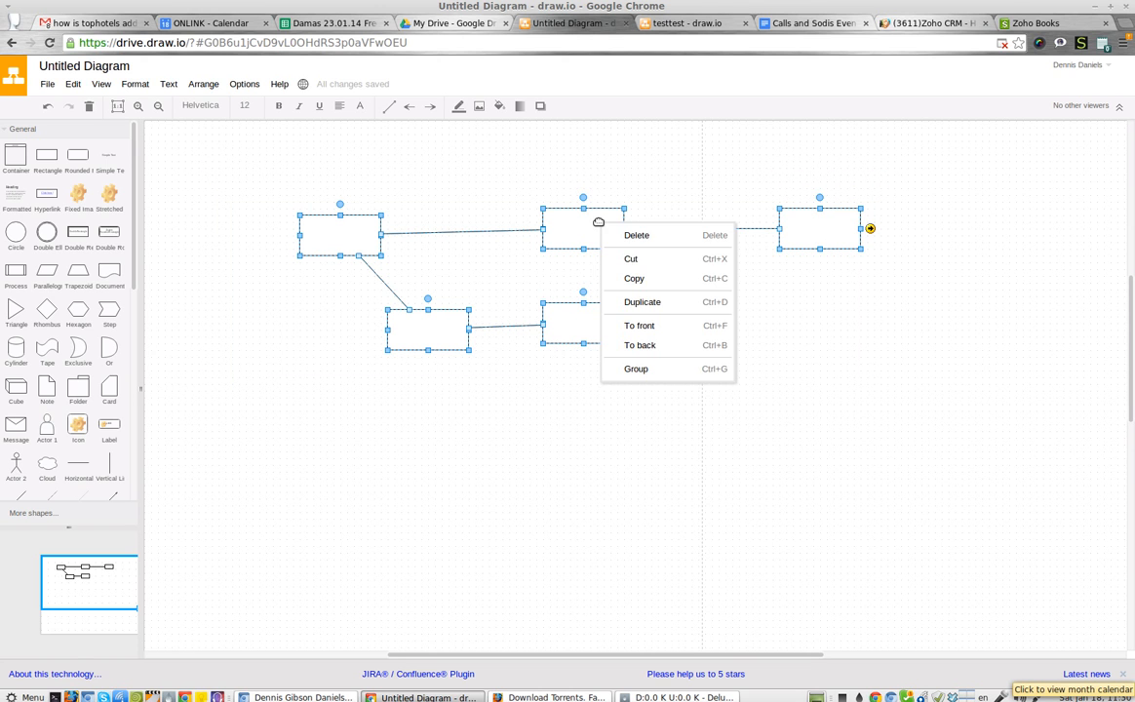
pyautogui.click(648, 283)
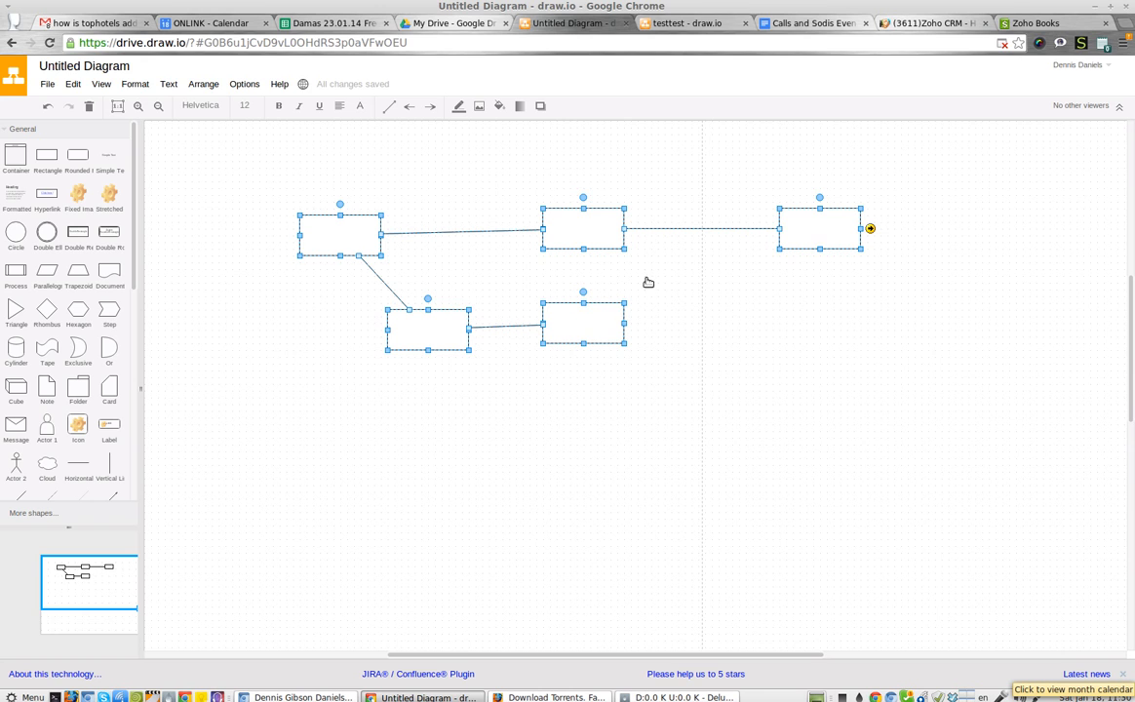
# - Switch to the blank testtest diagram and attempt Paste from the Edit menu, which stays greyed out
pyautogui.click(686, 23)
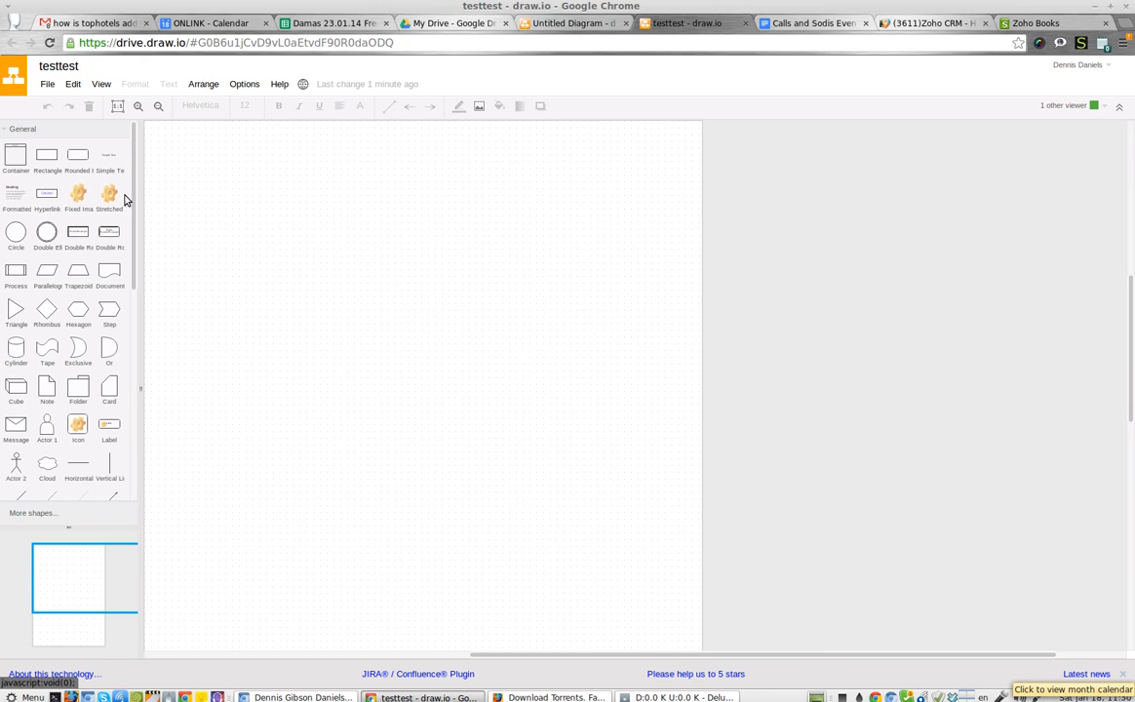
pyautogui.moveTo(206, 187)
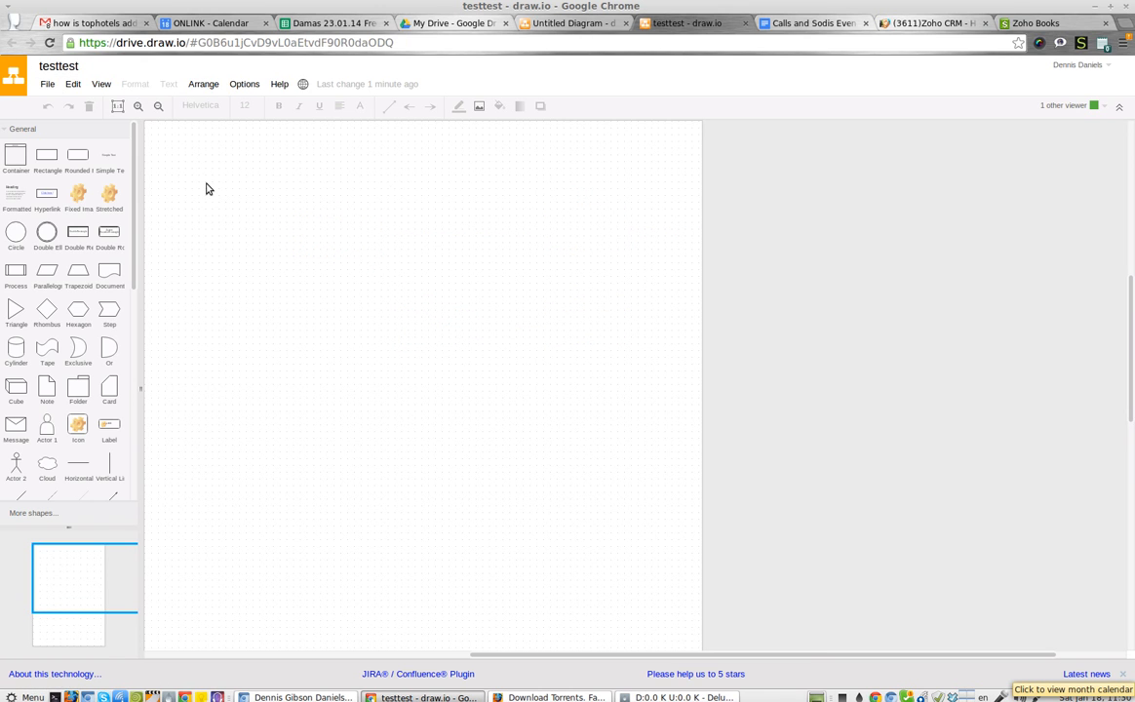
pyautogui.moveTo(242, 172)
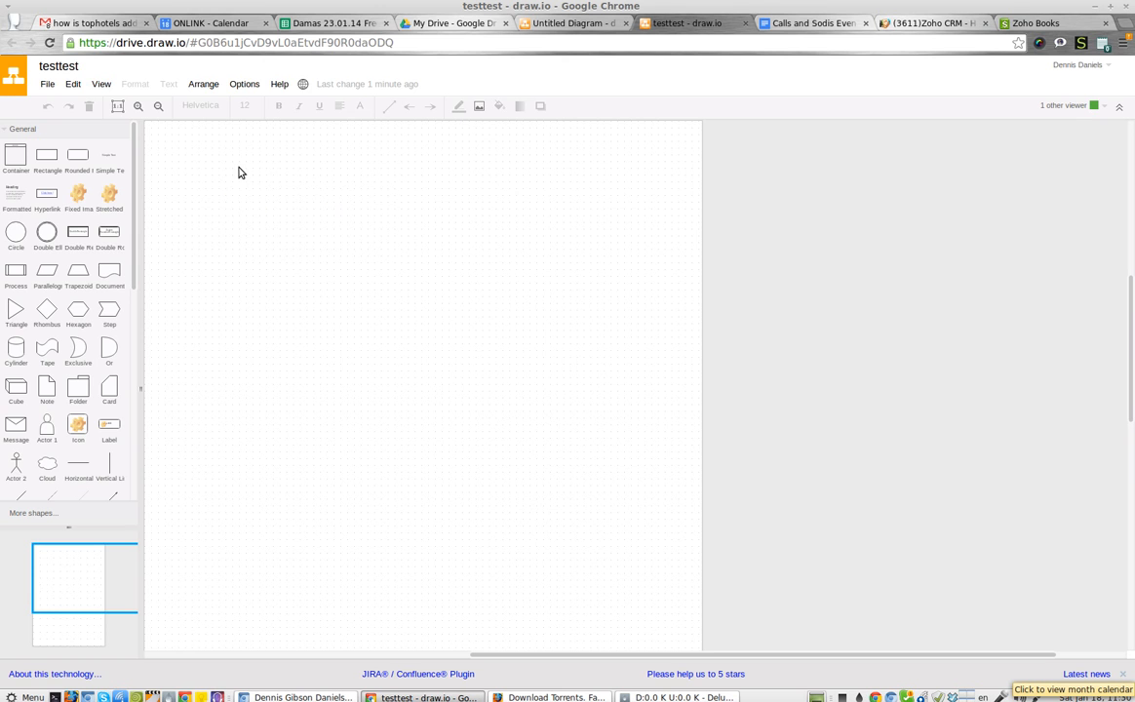
pyautogui.click(47, 84)
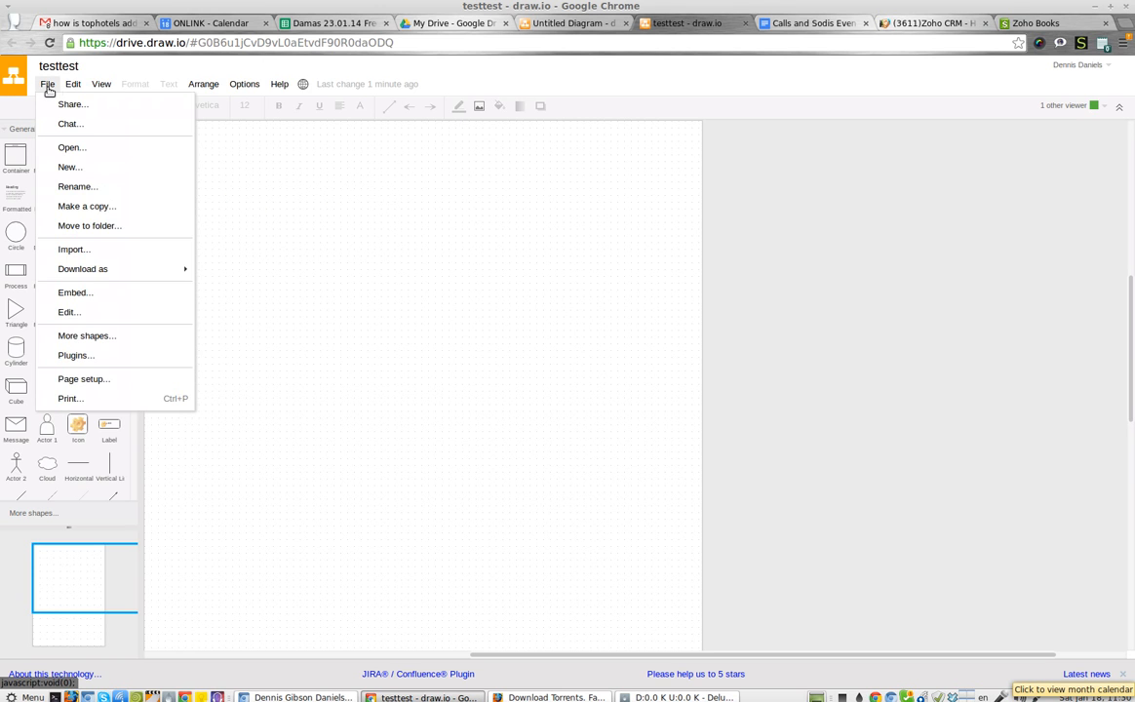
pyautogui.click(73, 84)
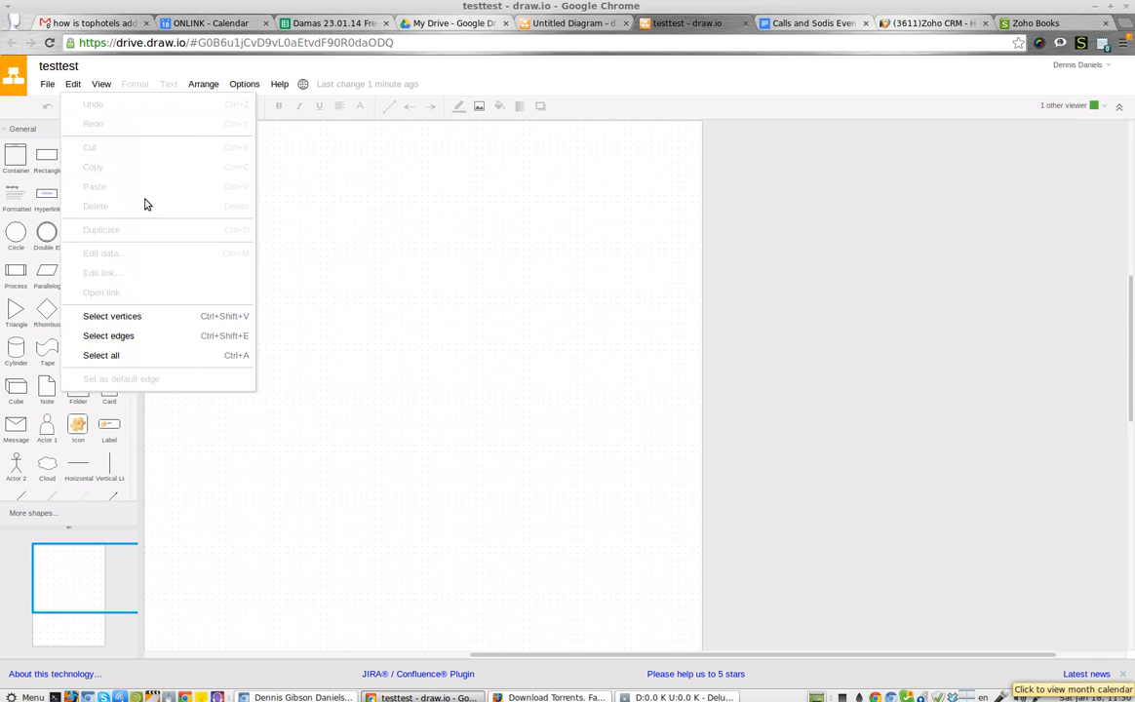
pyautogui.click(328, 228)
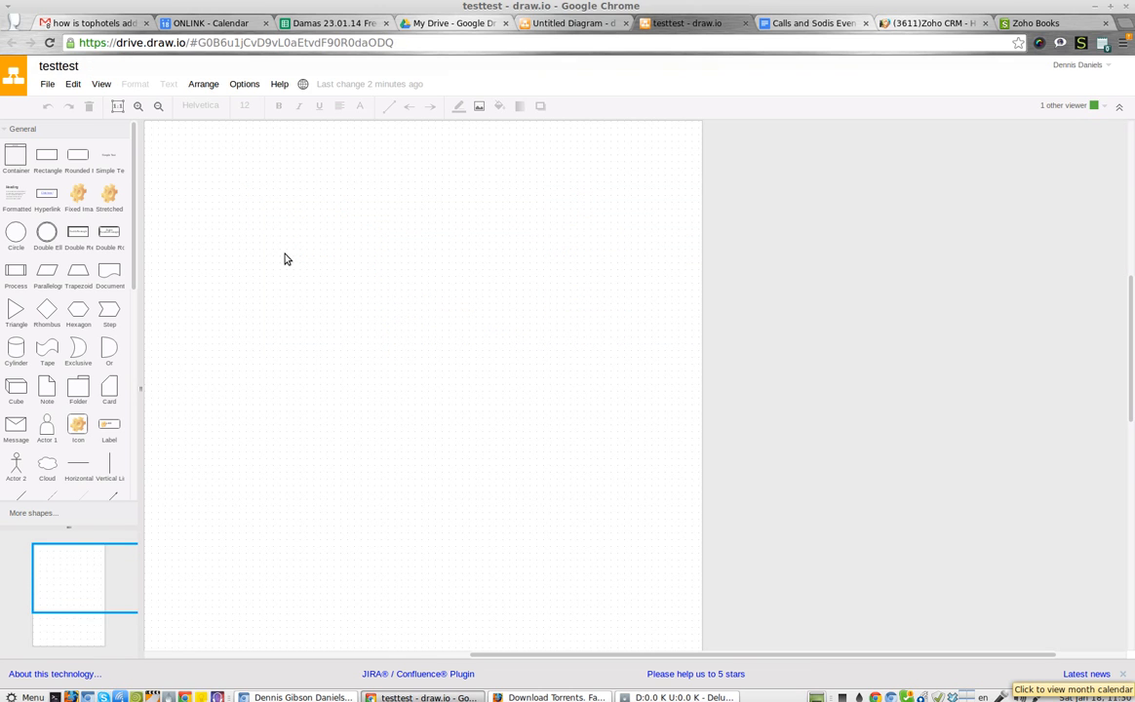
pyautogui.moveTo(505, 210)
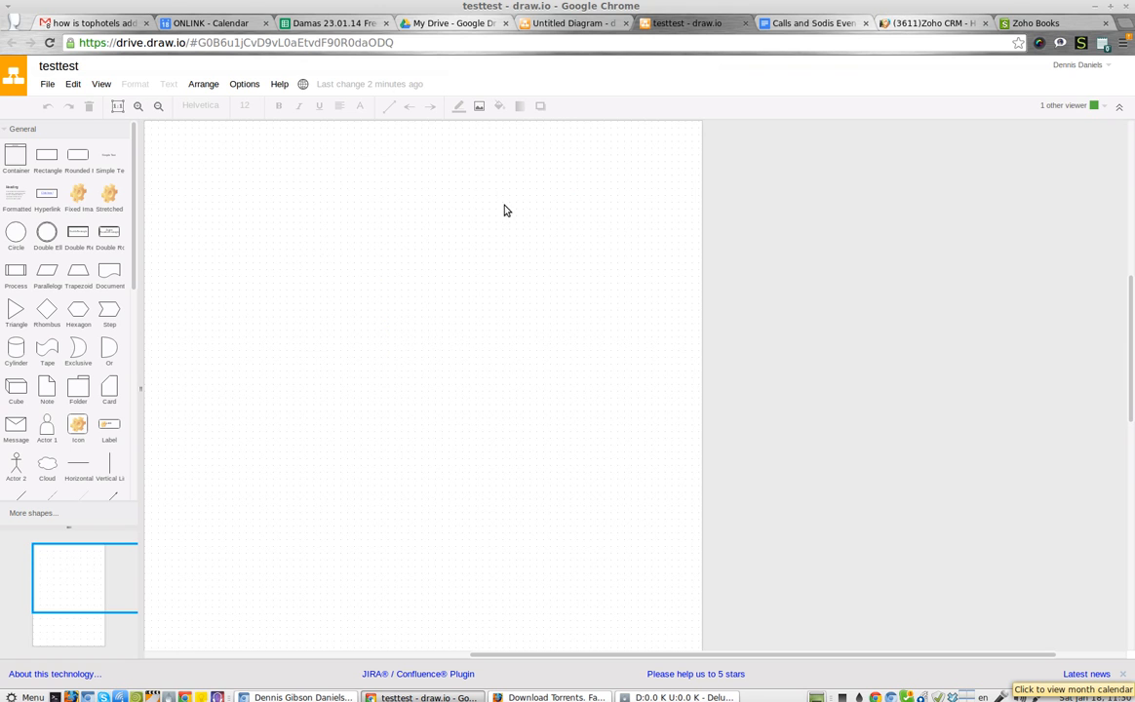
# - Return to the Untitled Diagram tab showing the original five-box flowchart
pyautogui.click(570, 24)
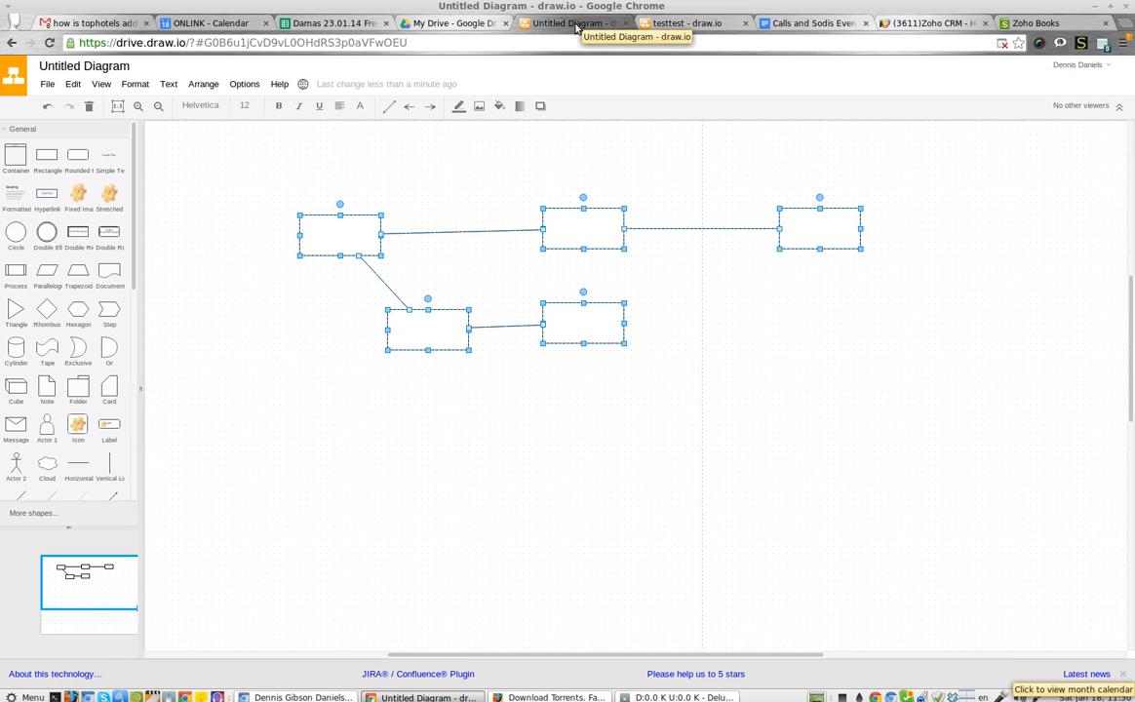
pyautogui.moveTo(874, 355)
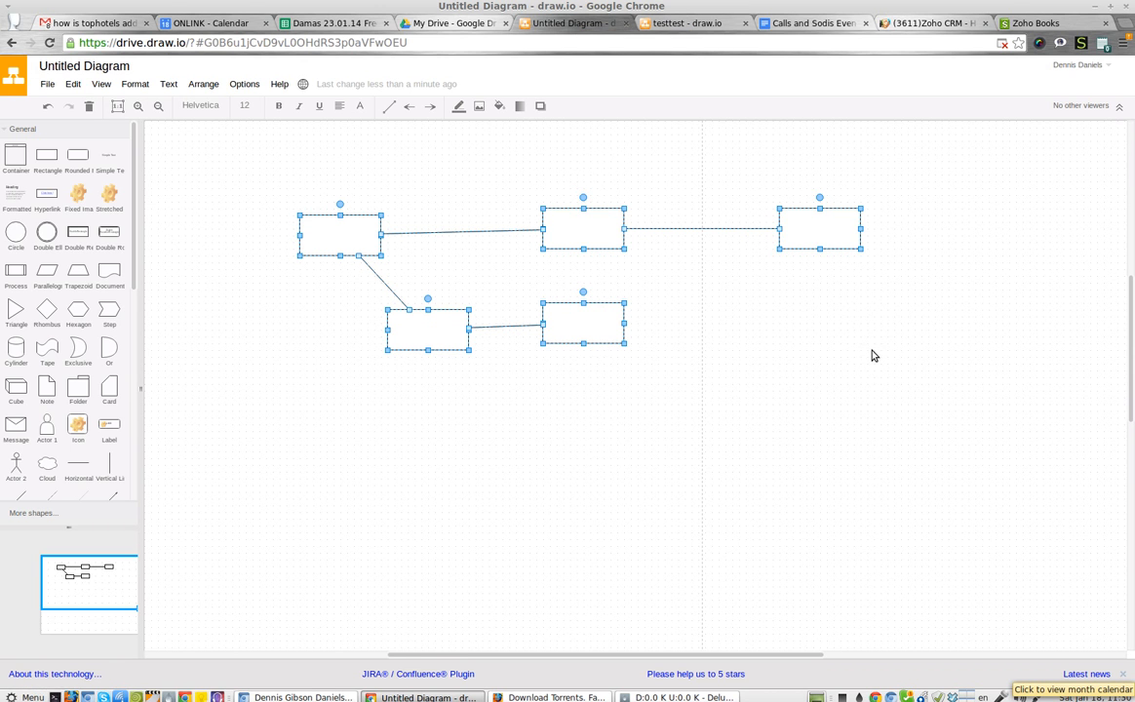